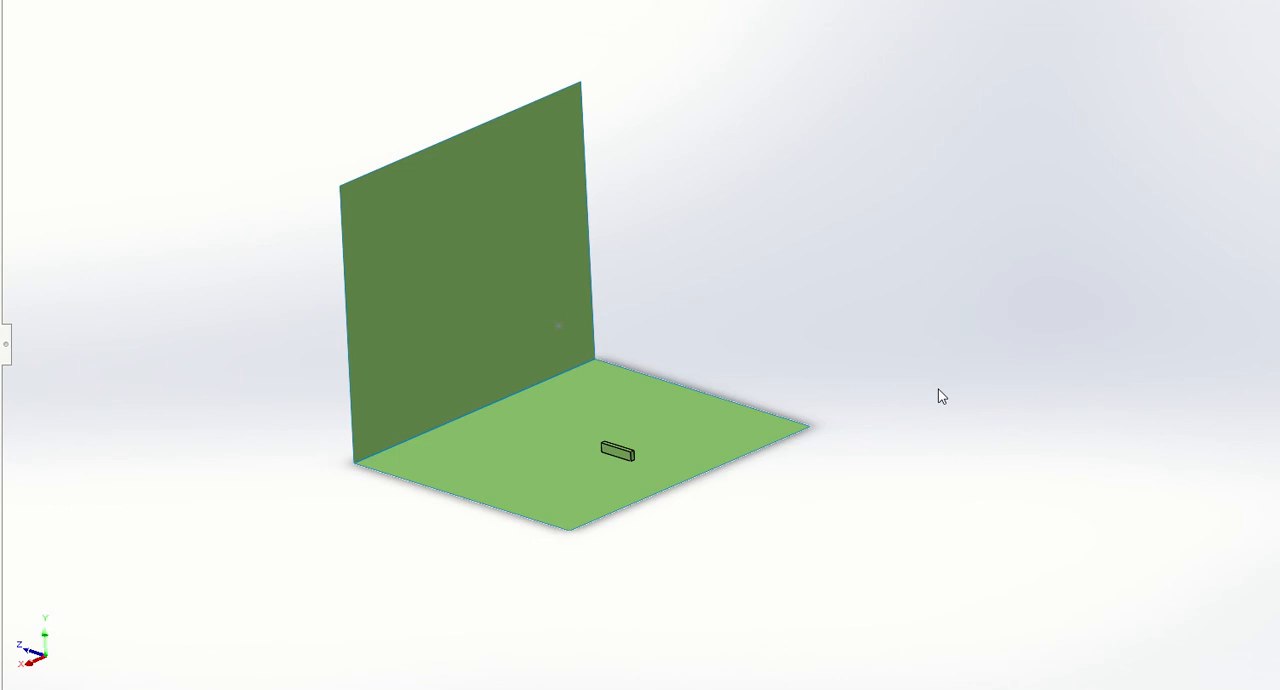
mouse_move(928, 376)
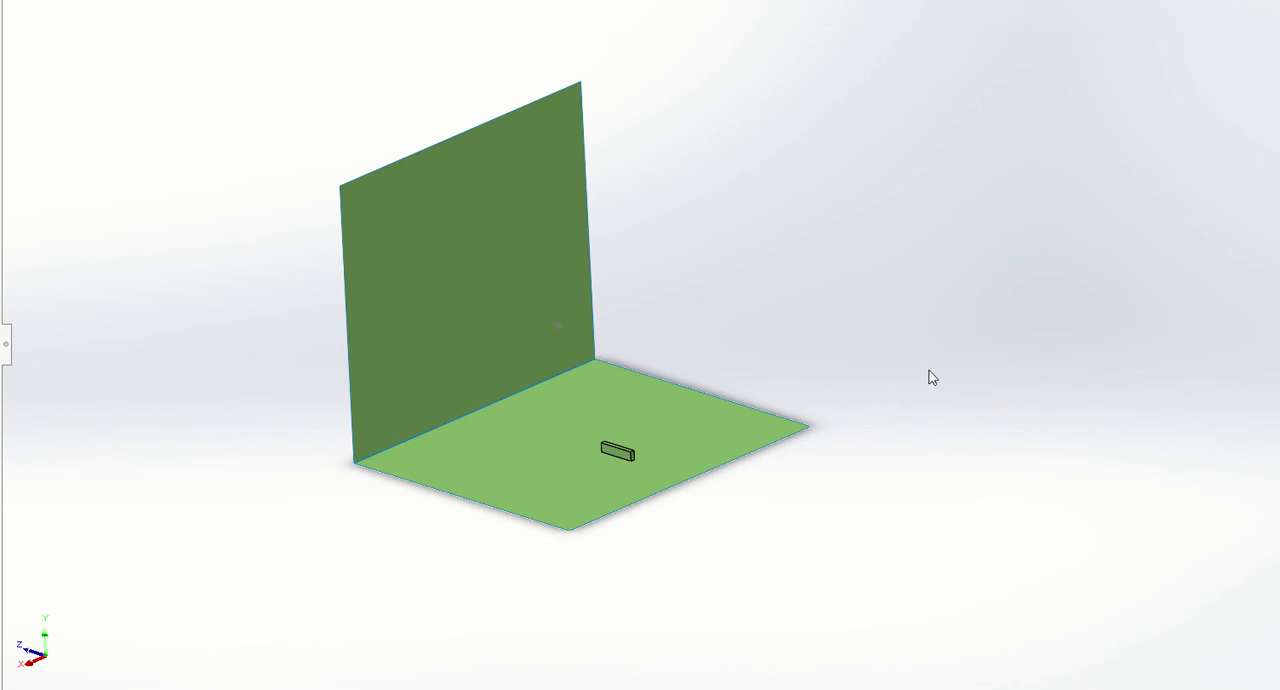
mouse_move(908, 368)
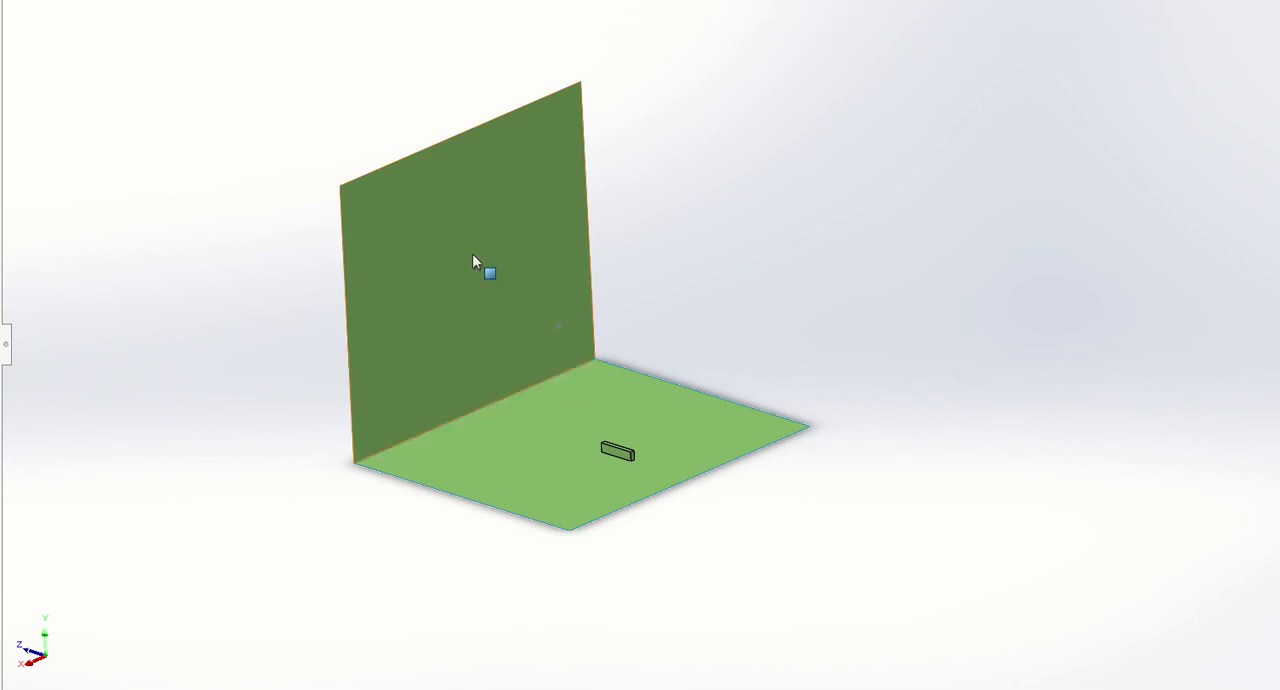
mouse_move(860, 274)
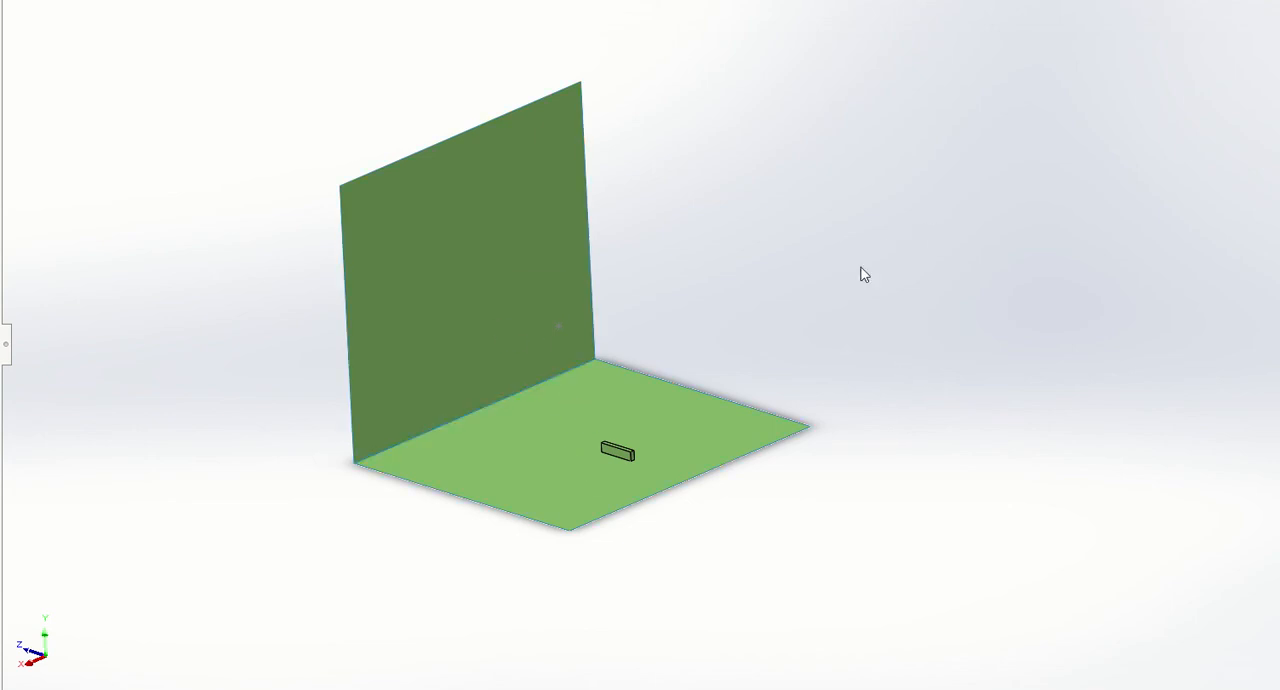
mouse_move(558, 372)
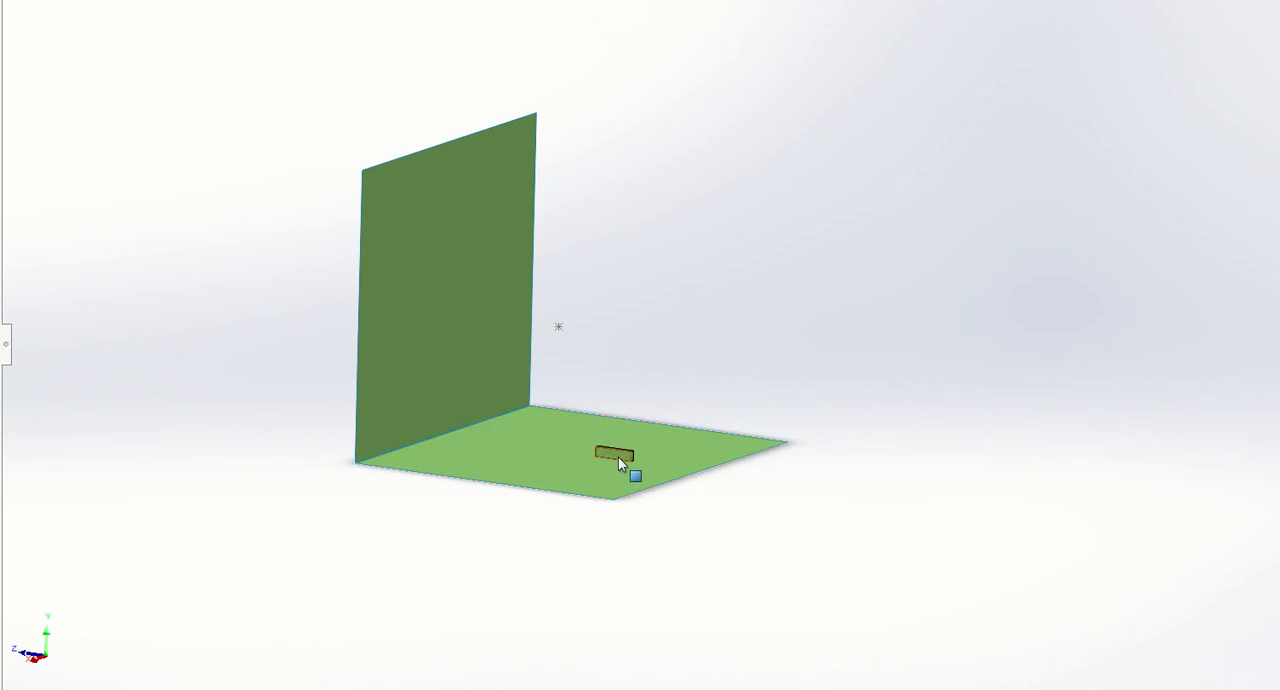
- Select the small block's face to orient the view along the intersection line
left_click(608, 456)
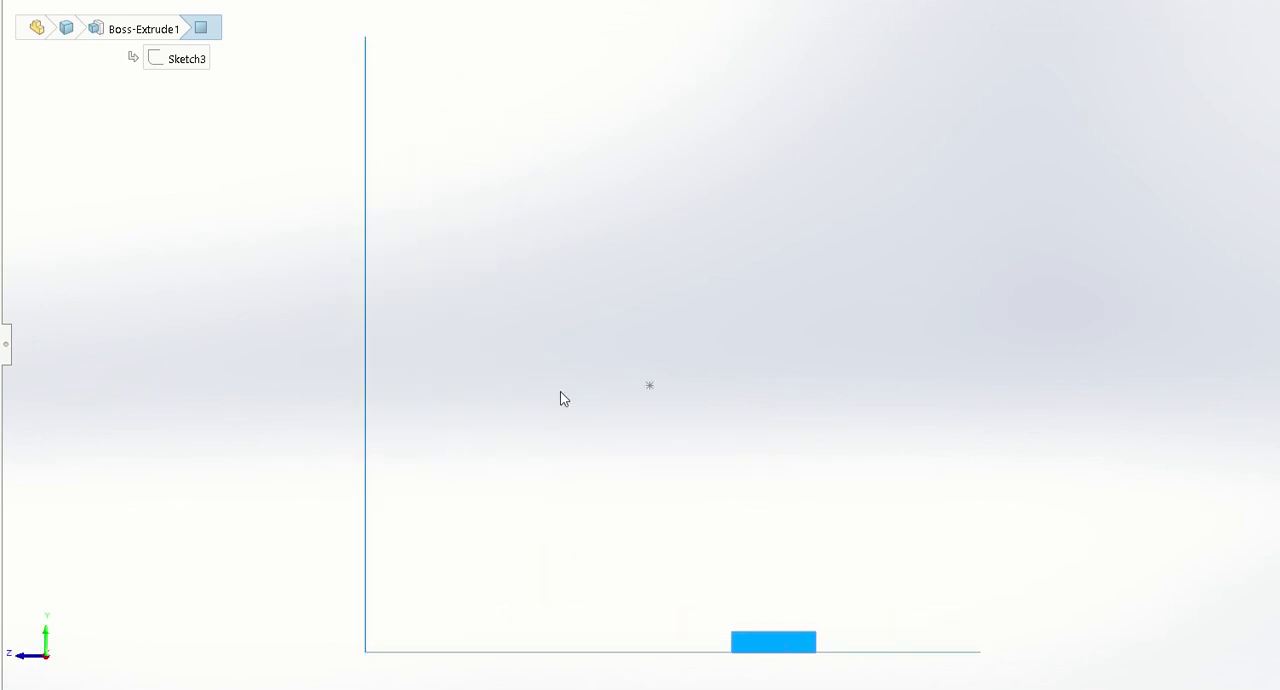
mouse_move(840, 418)
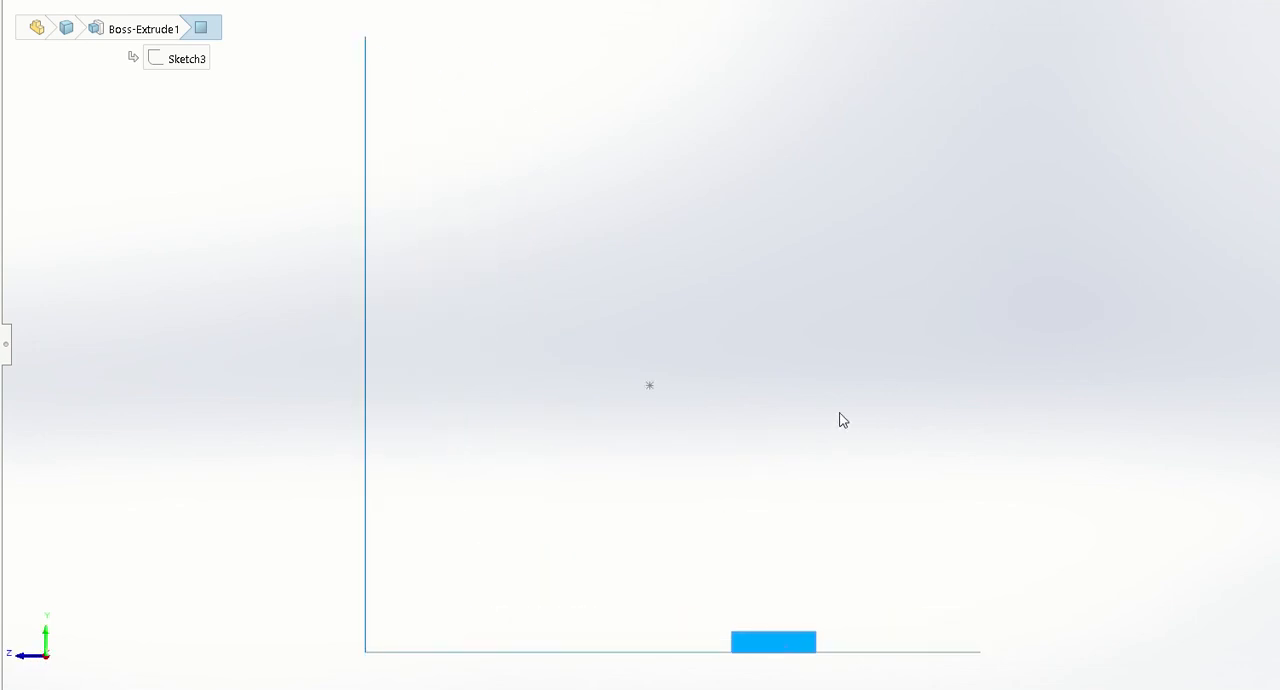